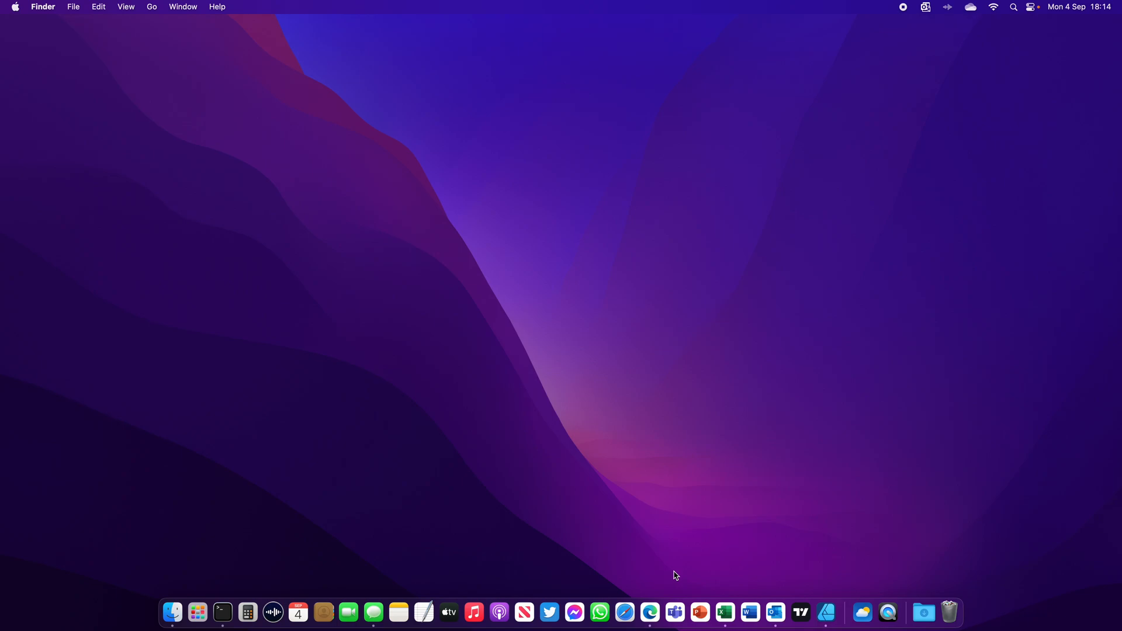
Step: Launch Microsoft Edge from the Dock to reach the brew.sh install page
{"action": "left_click", "coordinate": [648, 612]}
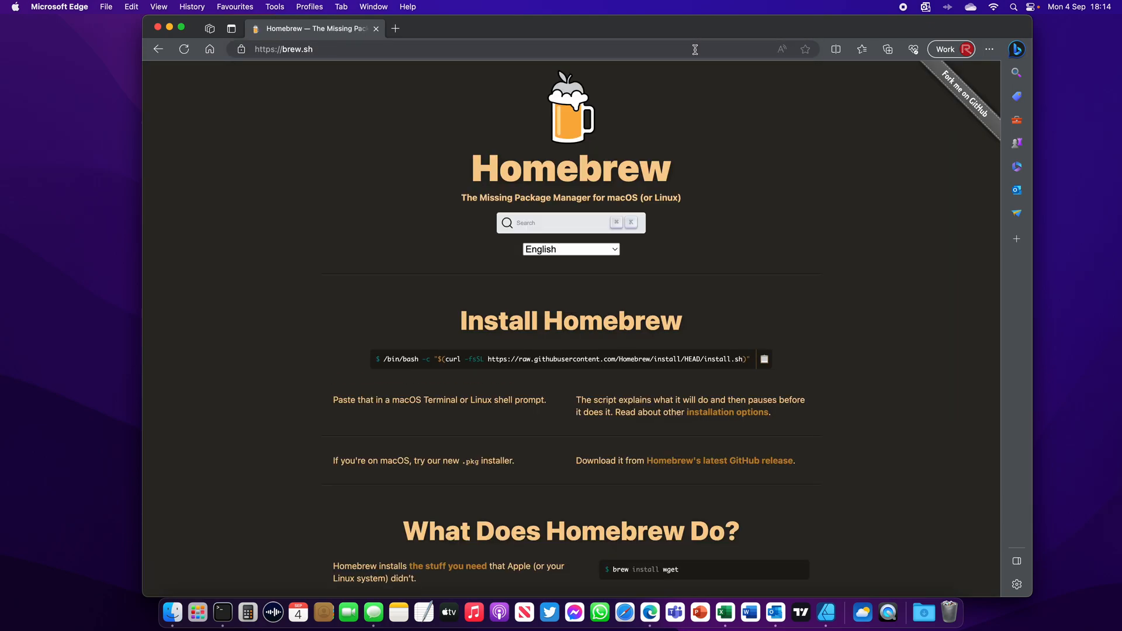
{"action": "mouse_move", "coordinate": [832, 184]}
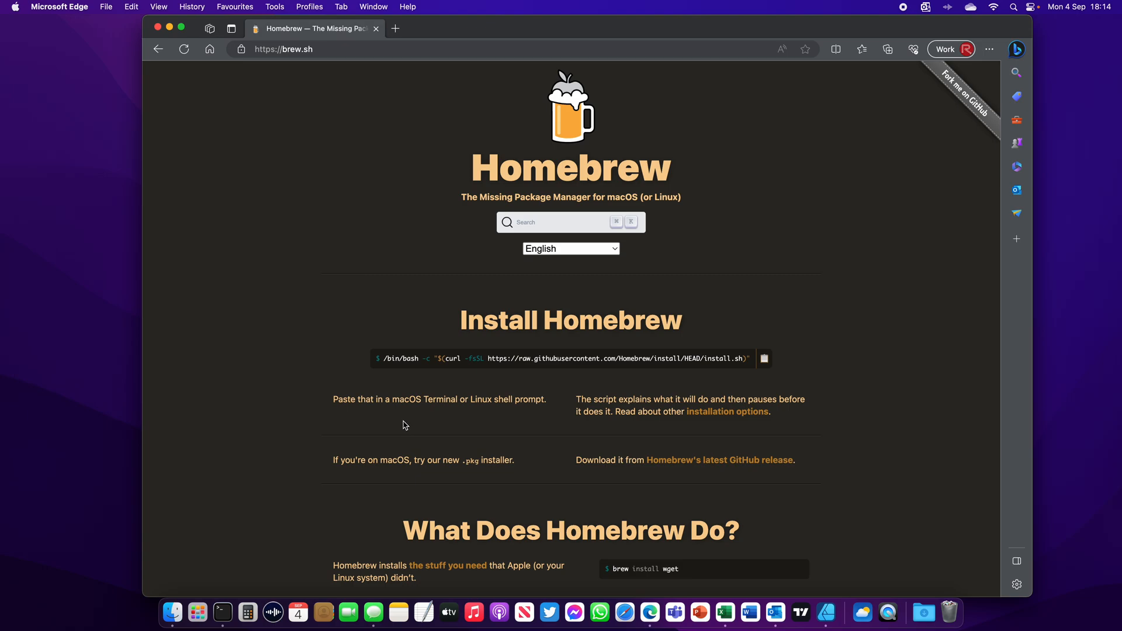
{"action": "mouse_move", "coordinate": [485, 428]}
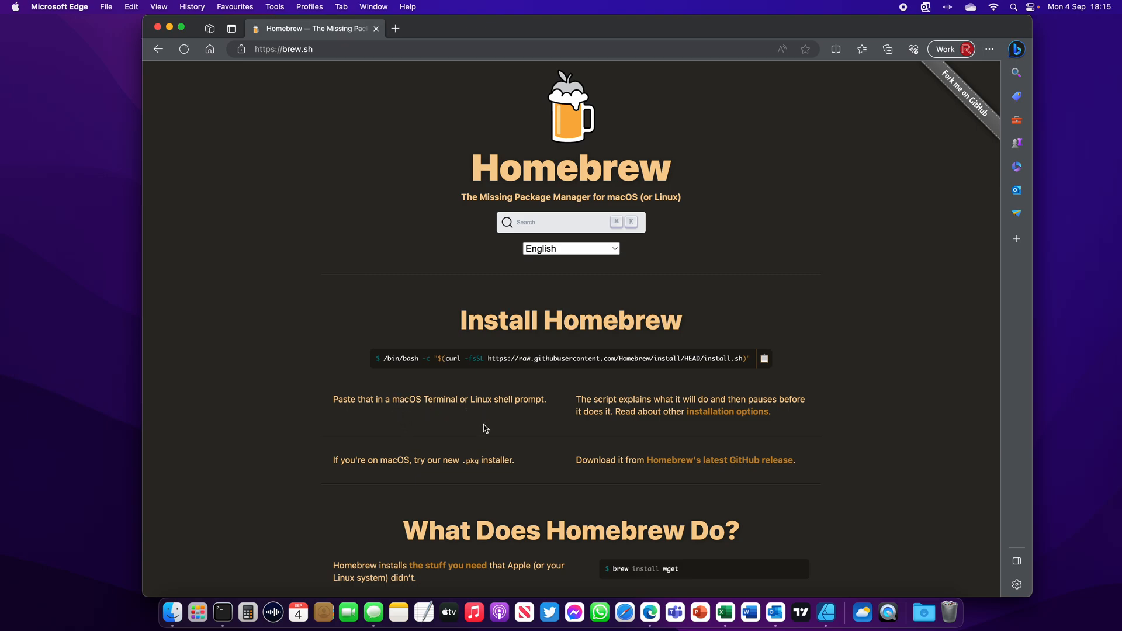
{"action": "mouse_move", "coordinate": [426, 432]}
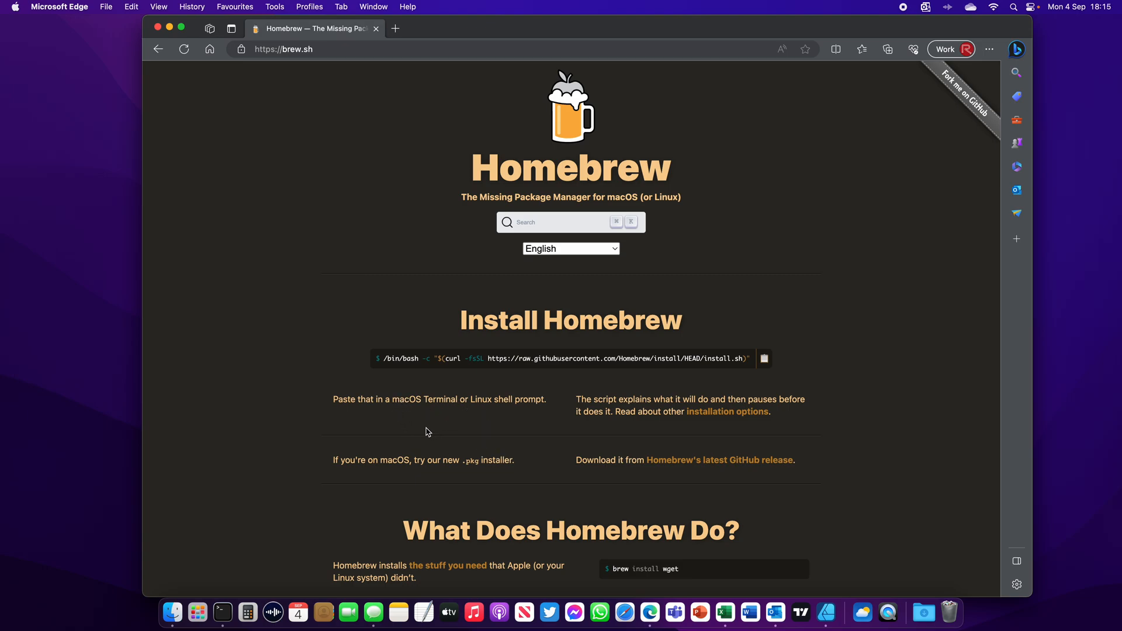
{"action": "mouse_move", "coordinate": [423, 430]}
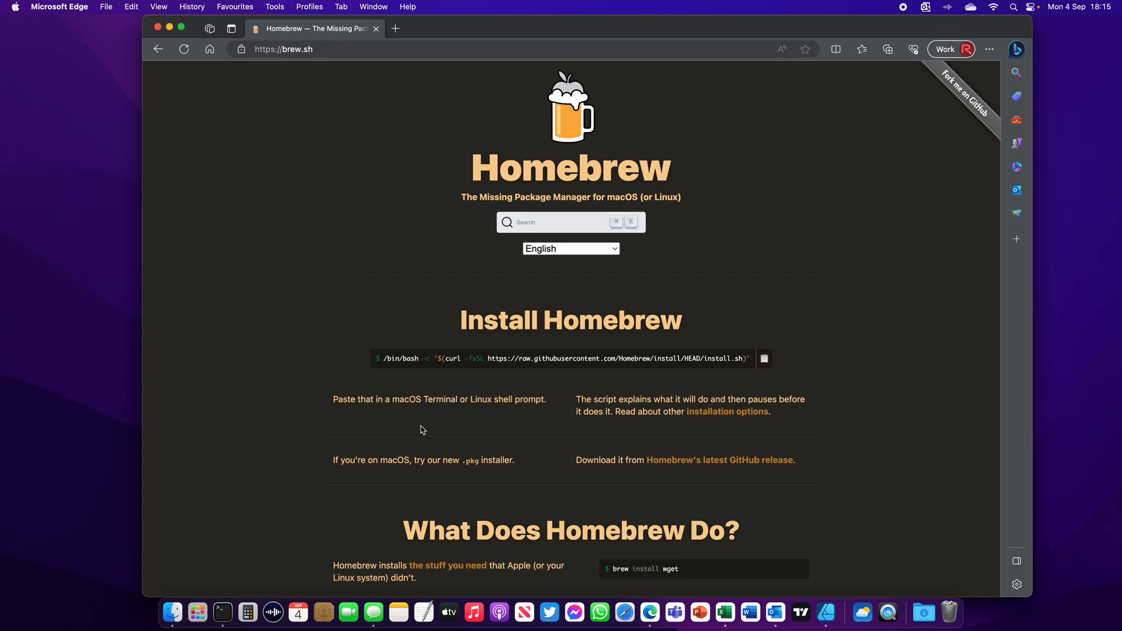
{"action": "mouse_move", "coordinate": [484, 428]}
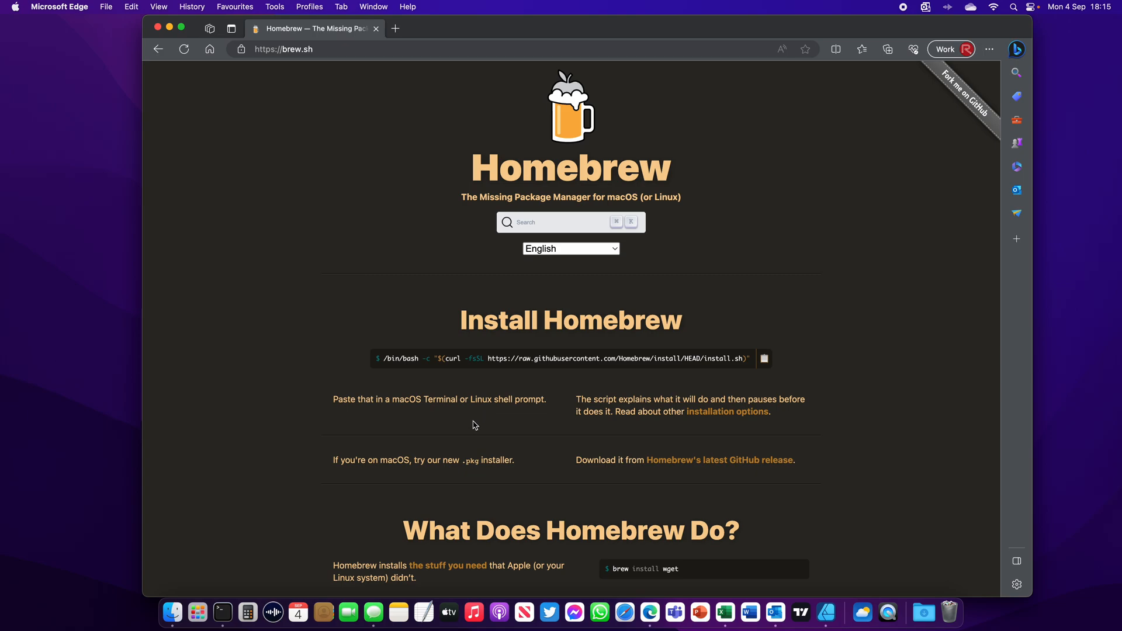
{"action": "mouse_move", "coordinate": [832, 390]}
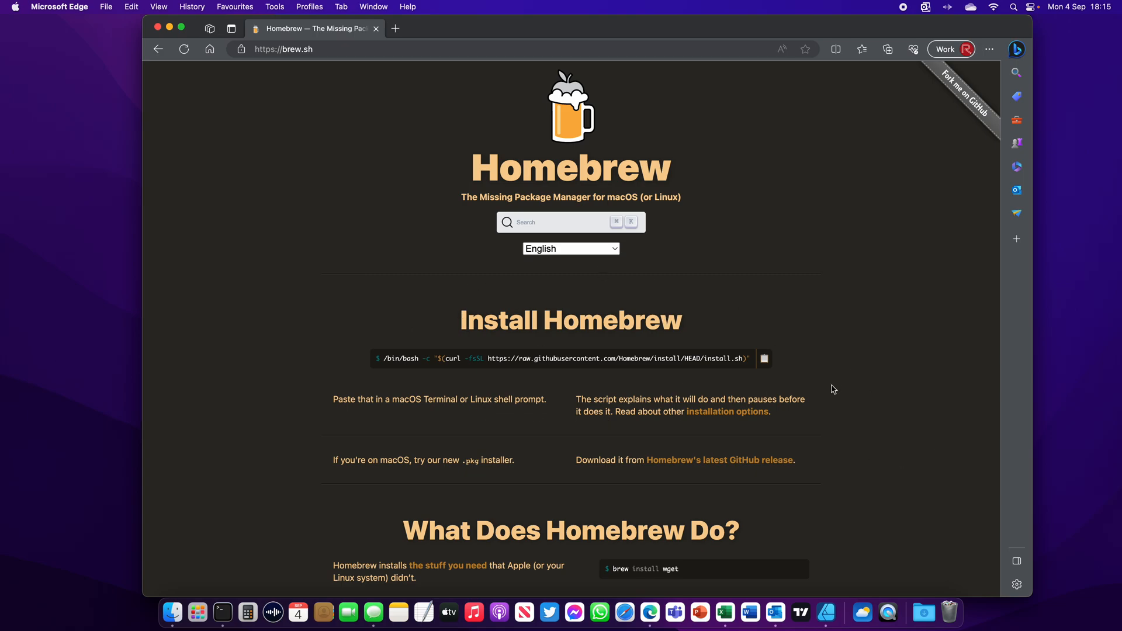
Step: Copy the Homebrew install command and run it in a new Terminal window
{"action": "left_click", "coordinate": [764, 358]}
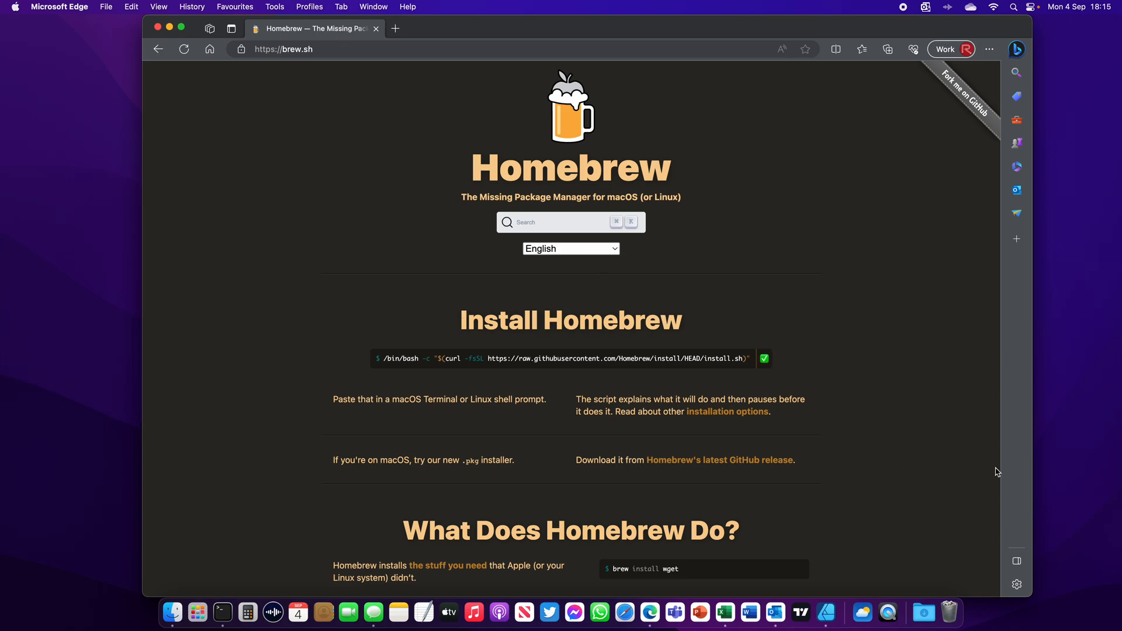
{"action": "left_click", "coordinate": [222, 612]}
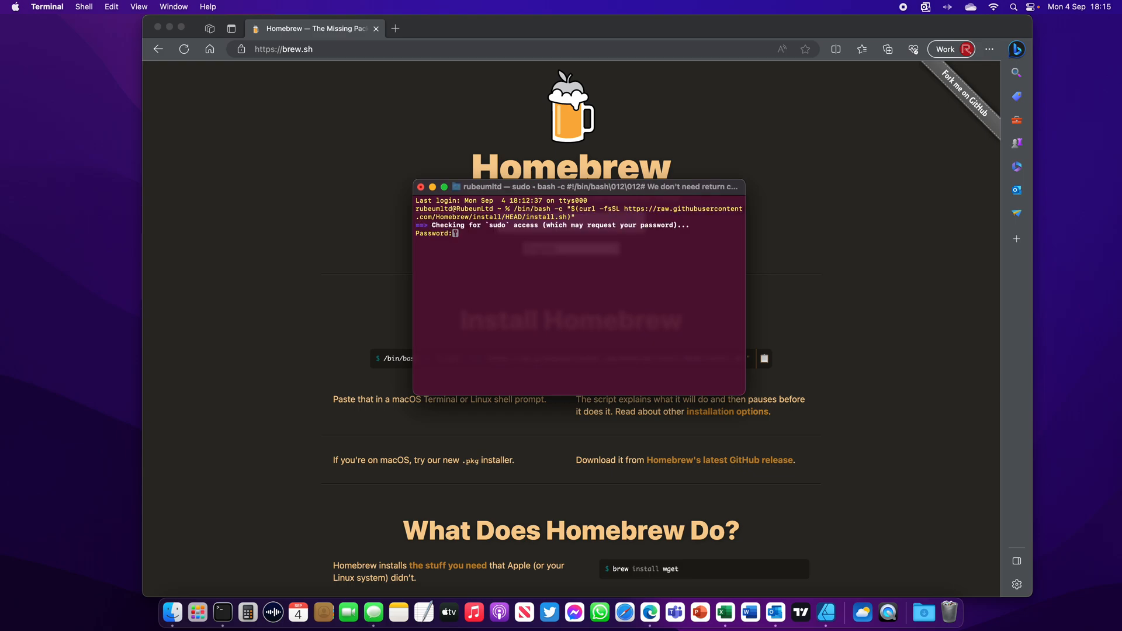
Step: Submit the sudo password and confirm continuing the Homebrew install
{"action": "key", "text": "Return"}
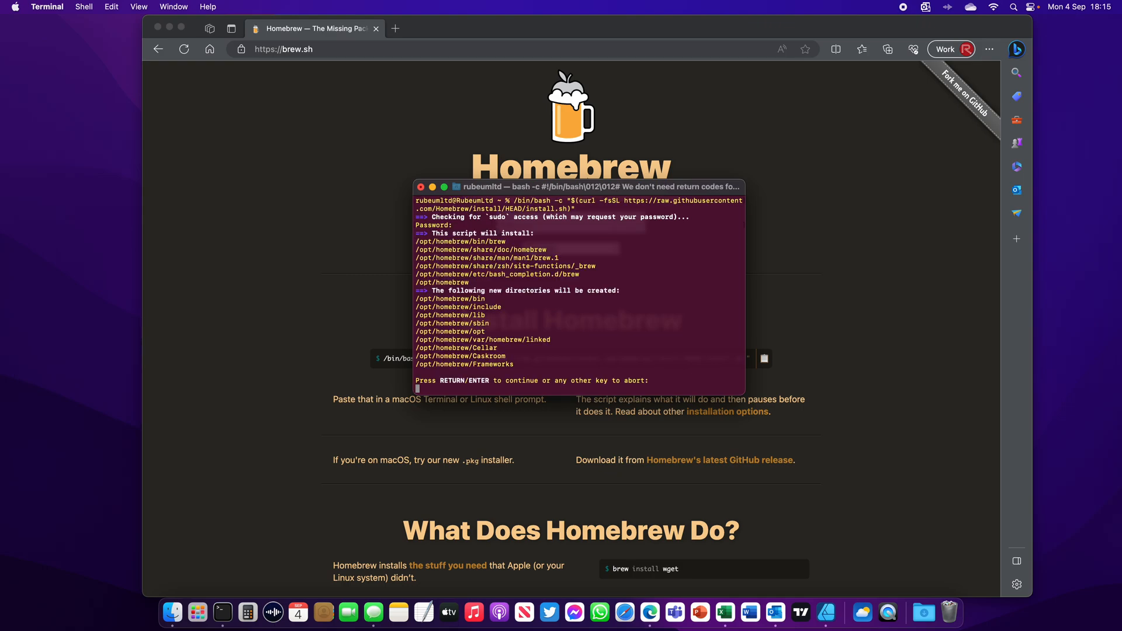
{"action": "key", "text": "Return"}
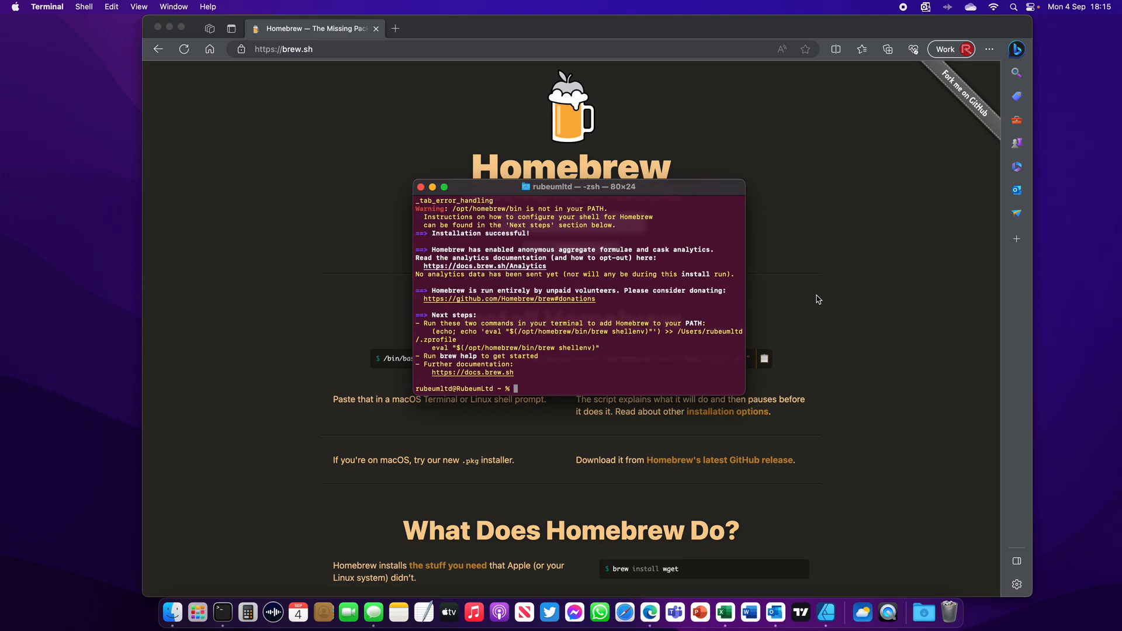
{"action": "mouse_move", "coordinate": [600, 230]}
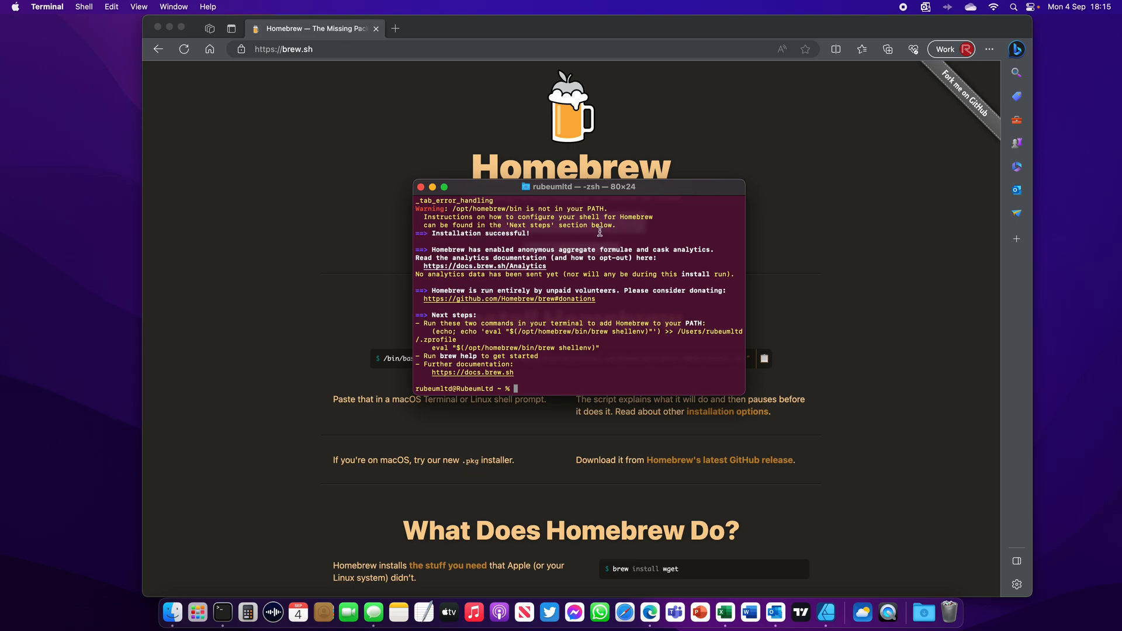
{"action": "mouse_move", "coordinate": [619, 354]}
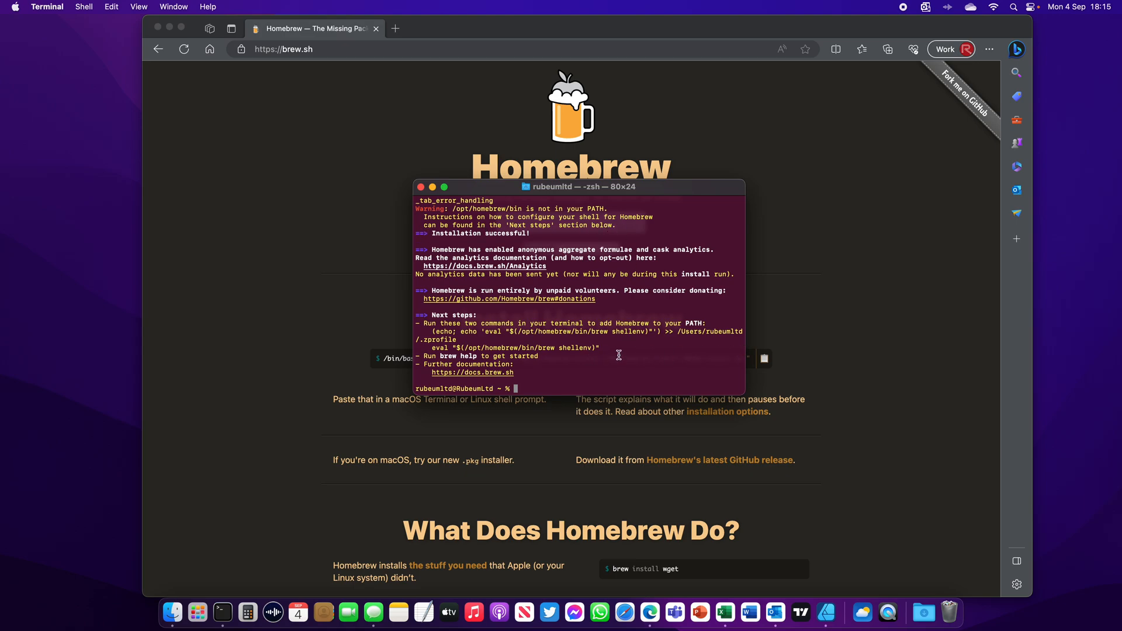
{"action": "mouse_move", "coordinate": [615, 349]}
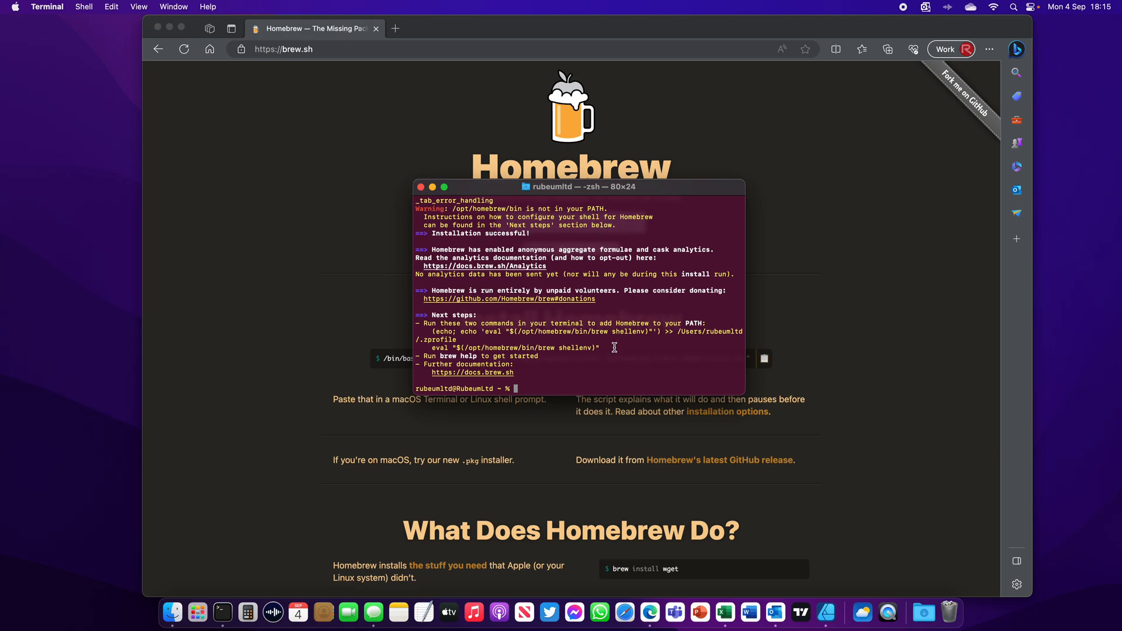
Step: Select and run the echo/eval PATH setup commands from Next steps
{"action": "left_click_drag", "start_coordinate": [419, 332], "coordinate": [600, 348]}
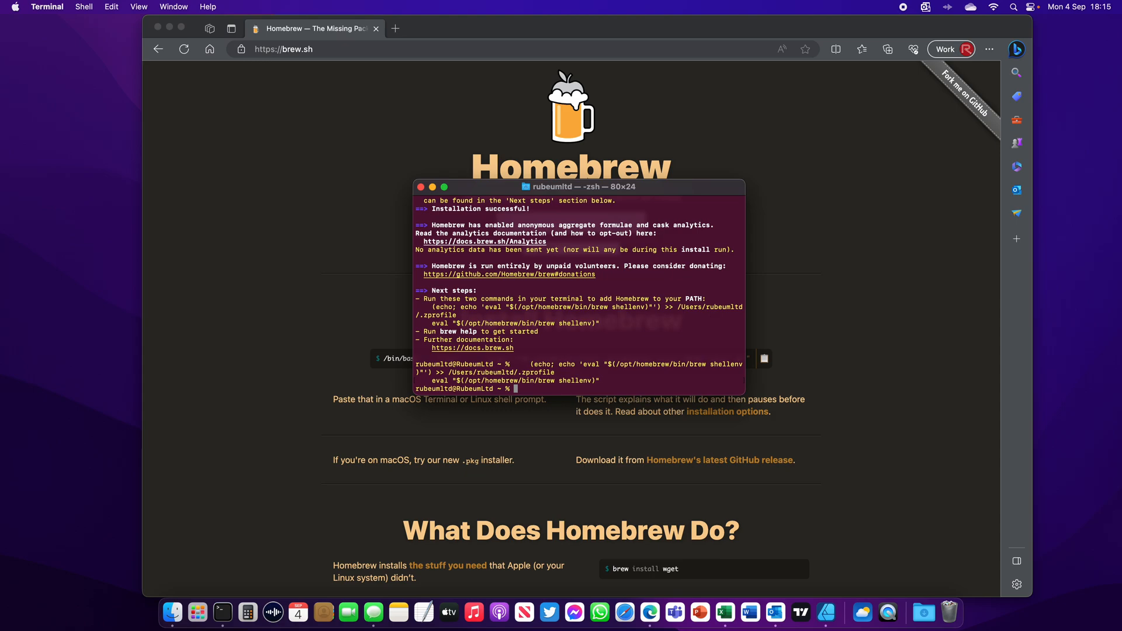
Step: Run brew --version to confirm Homebrew 4.1.8, then open Finder
{"action": "type", "text": "brew"}
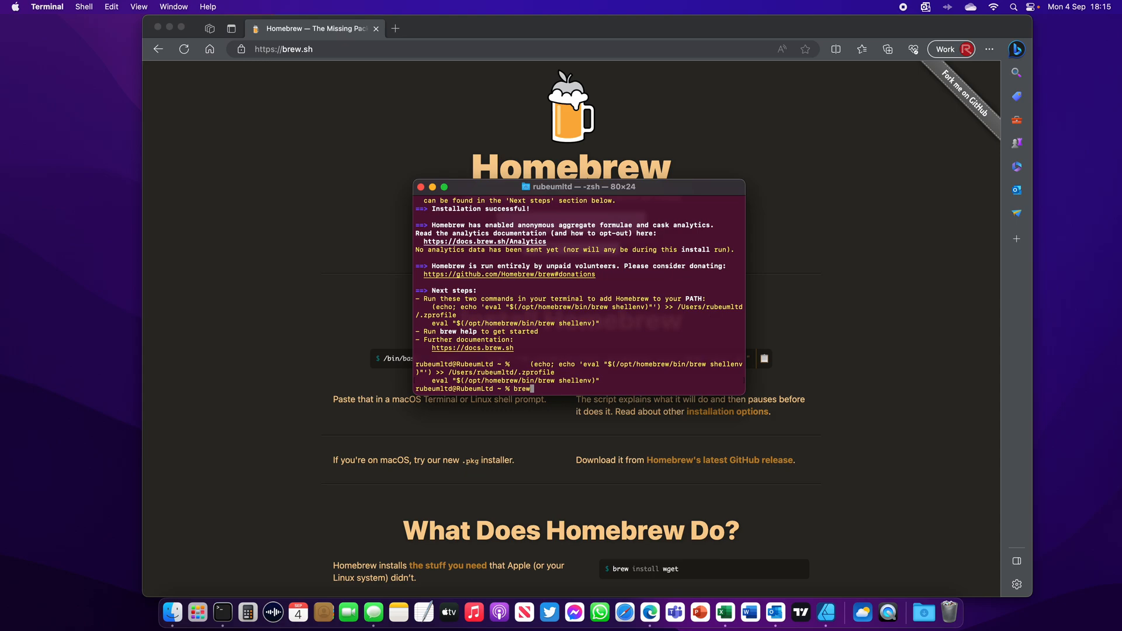
{"action": "type", "text": "--version"}
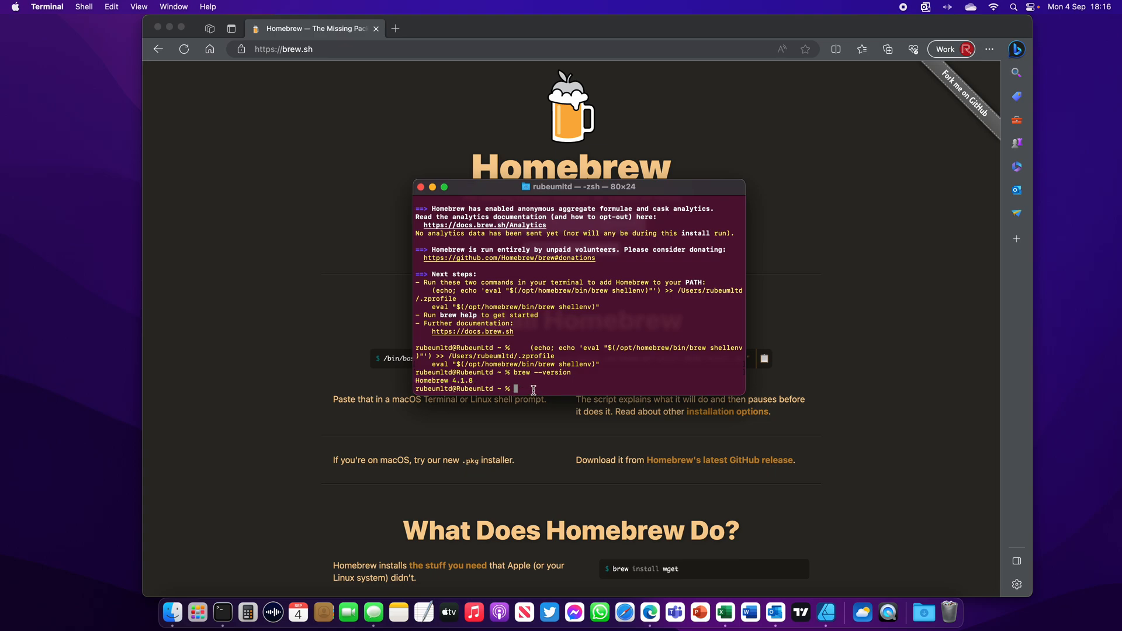
{"action": "mouse_move", "coordinate": [459, 259]}
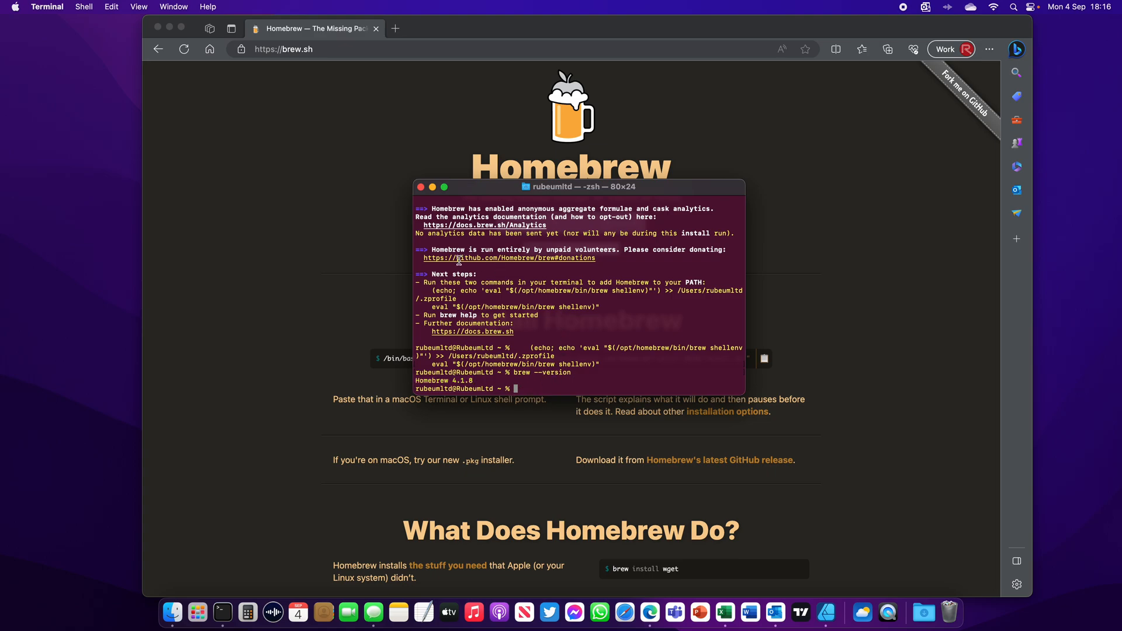
{"action": "left_click", "coordinate": [105, 238]}
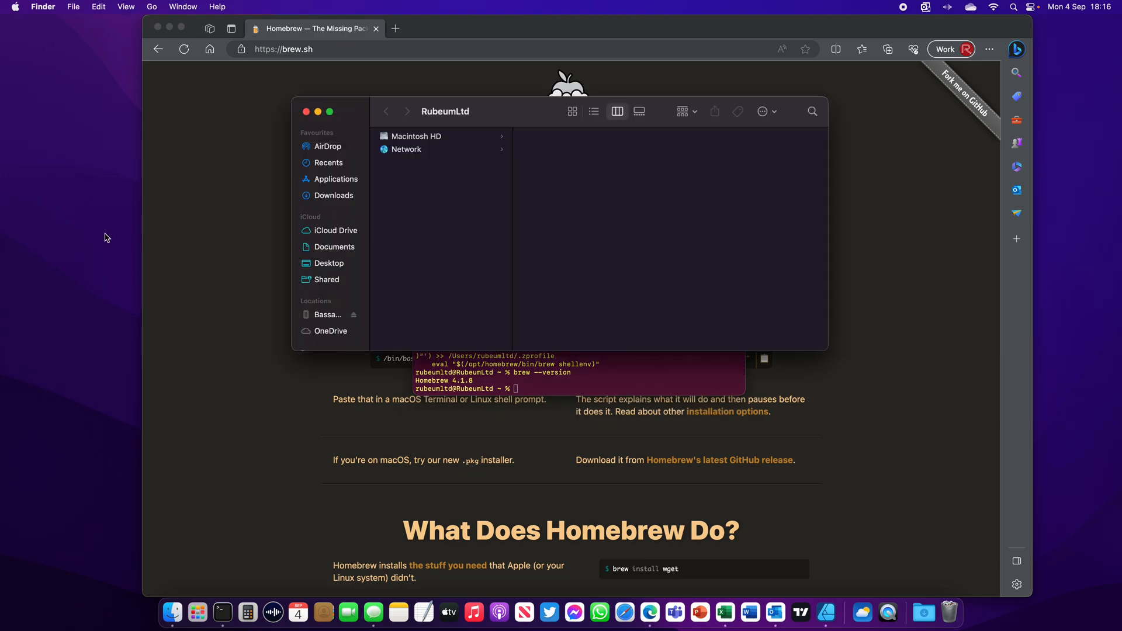
Step: Browse Macintosh HD and open the hidden opt folder to reveal homebrew
{"action": "left_click", "coordinate": [417, 136]}
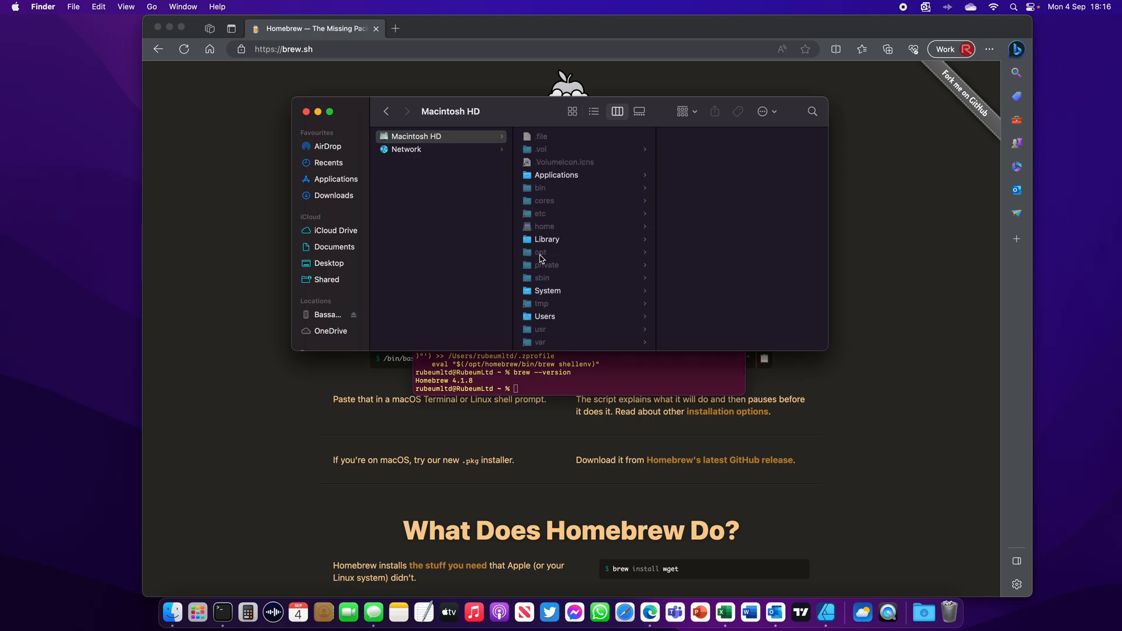
{"action": "left_click", "coordinate": [540, 252]}
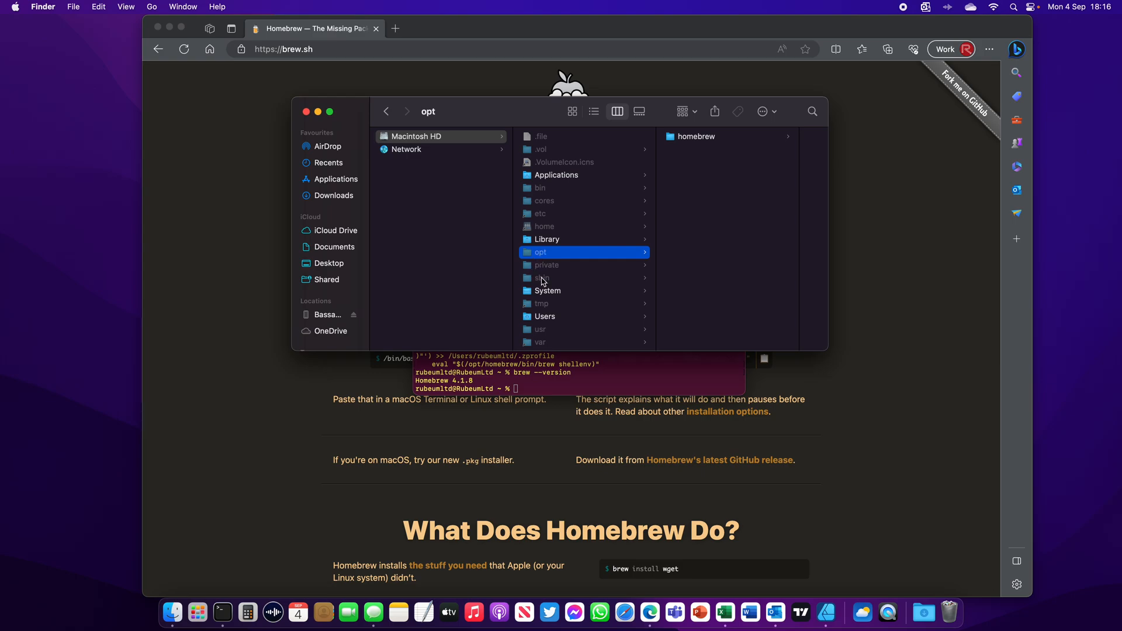
{"action": "mouse_move", "coordinate": [657, 179]}
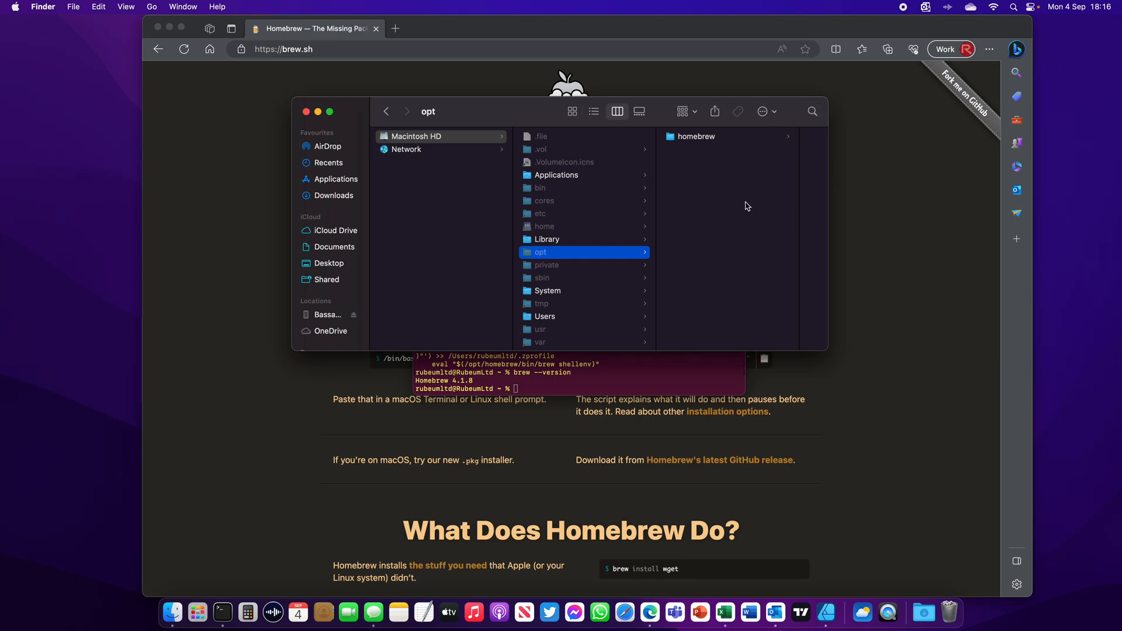
{"action": "mouse_move", "coordinate": [764, 223]}
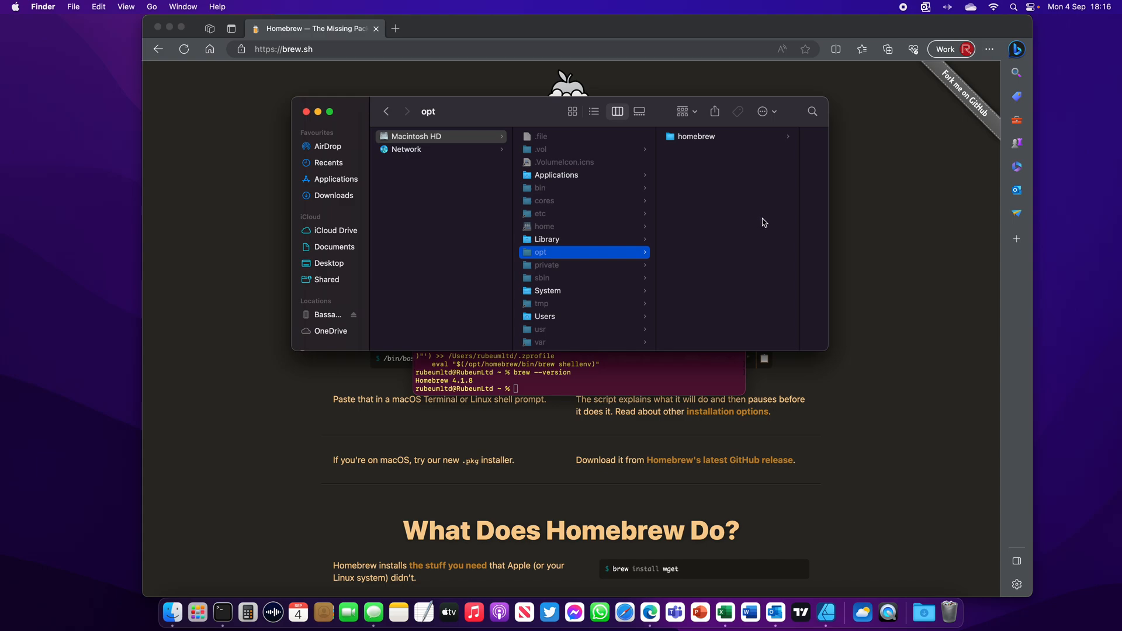